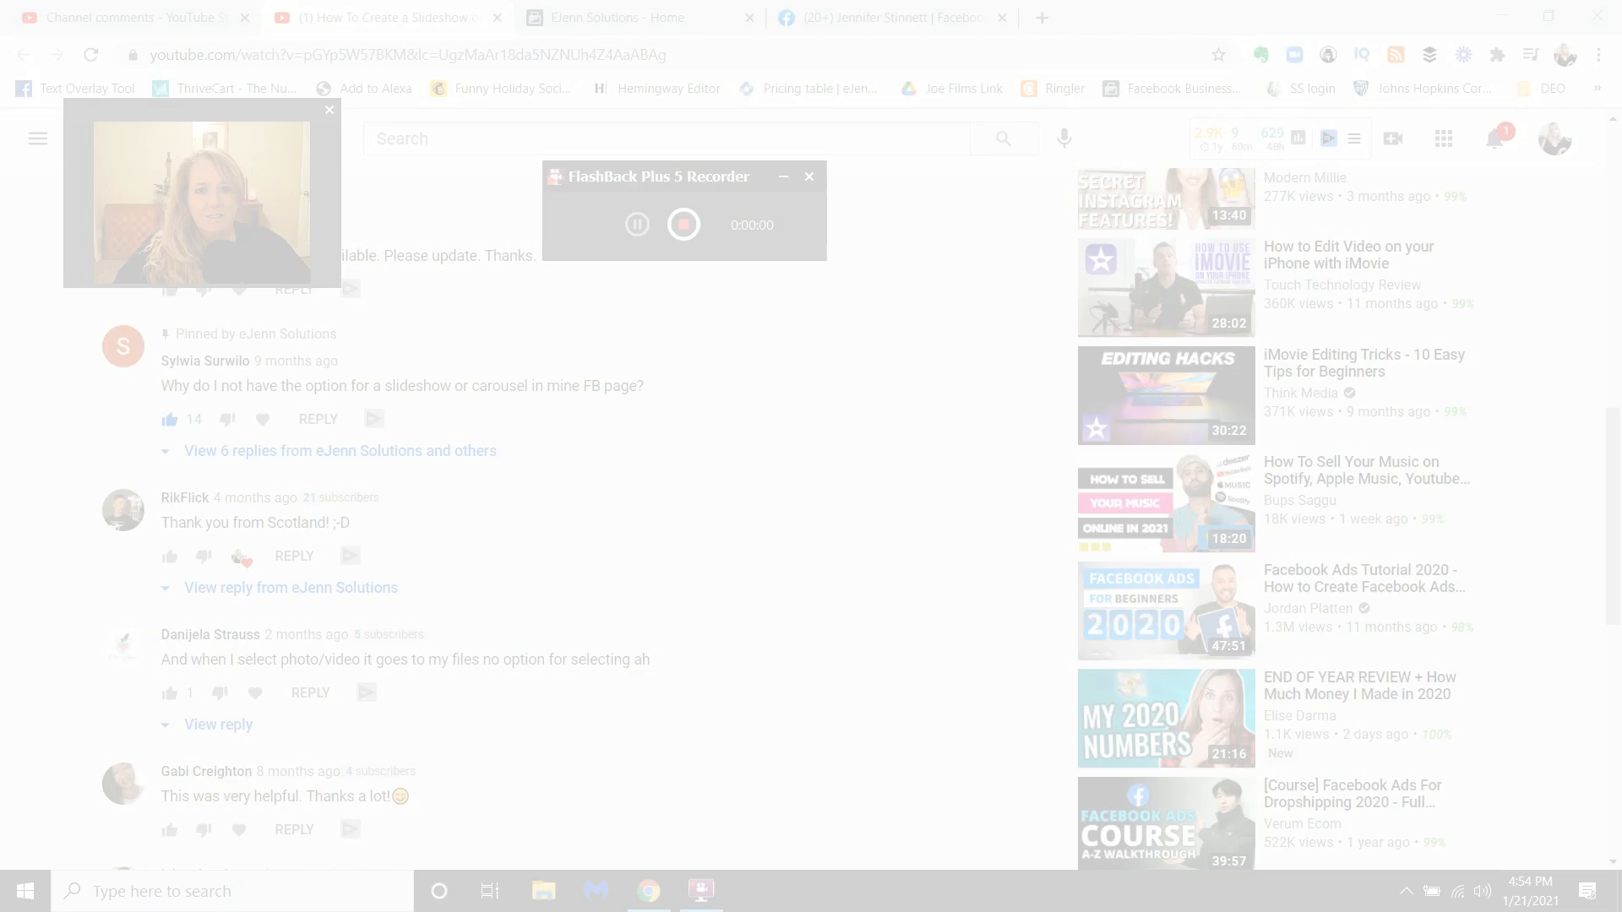
# Switch to the public figure page's Facebook tab and open its Publishing Tools.
pyautogui.click(810, 175)
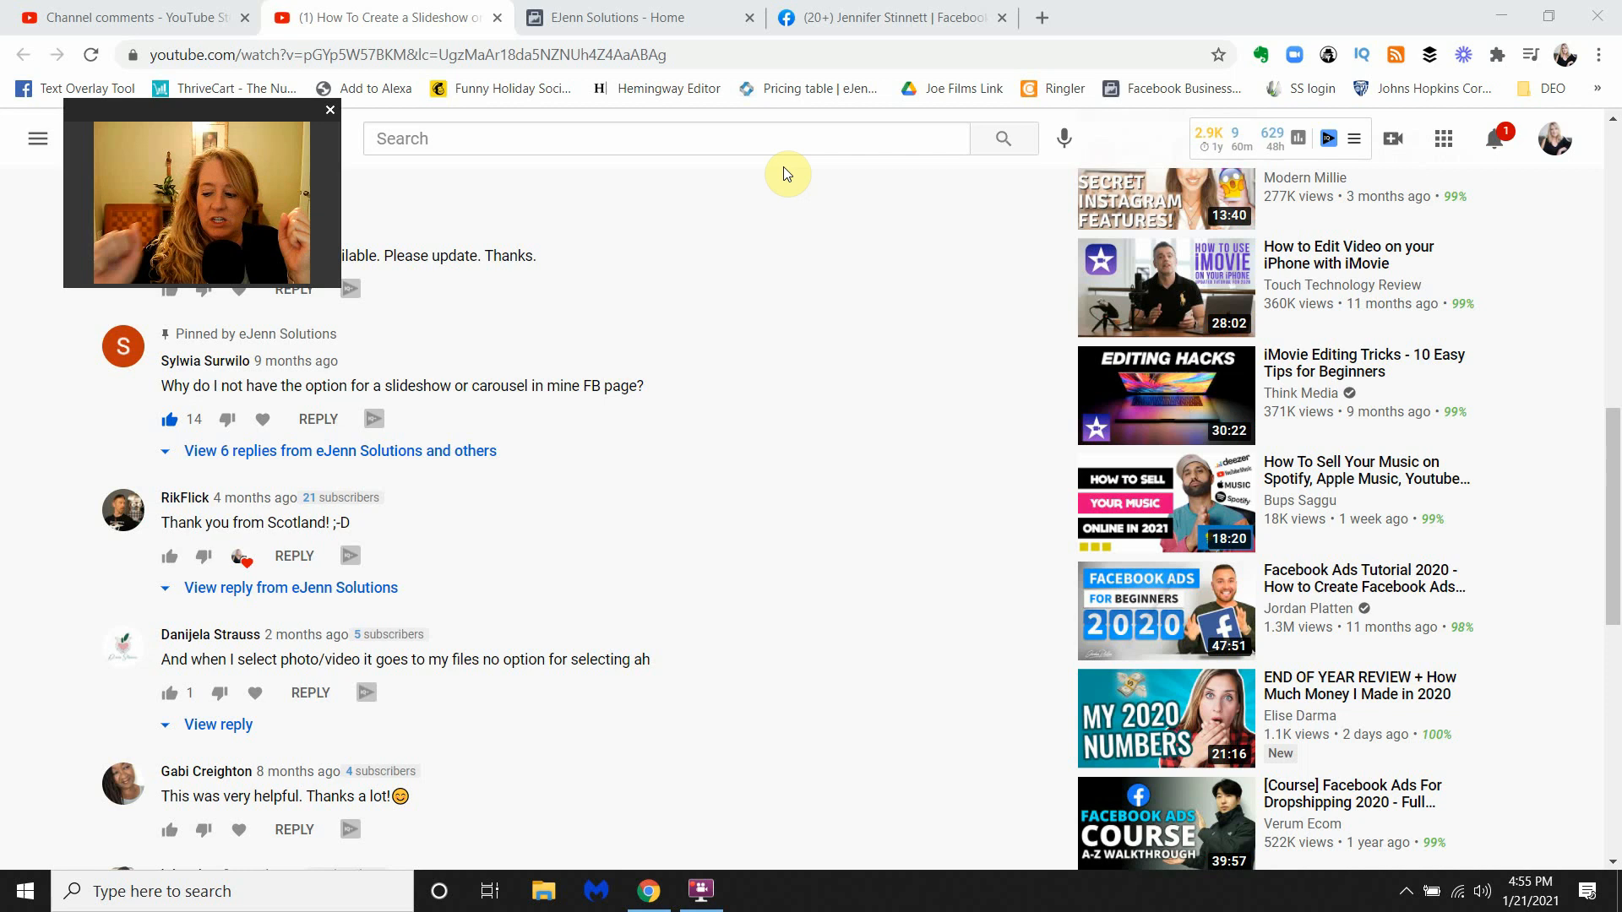
pyautogui.moveTo(775, 281)
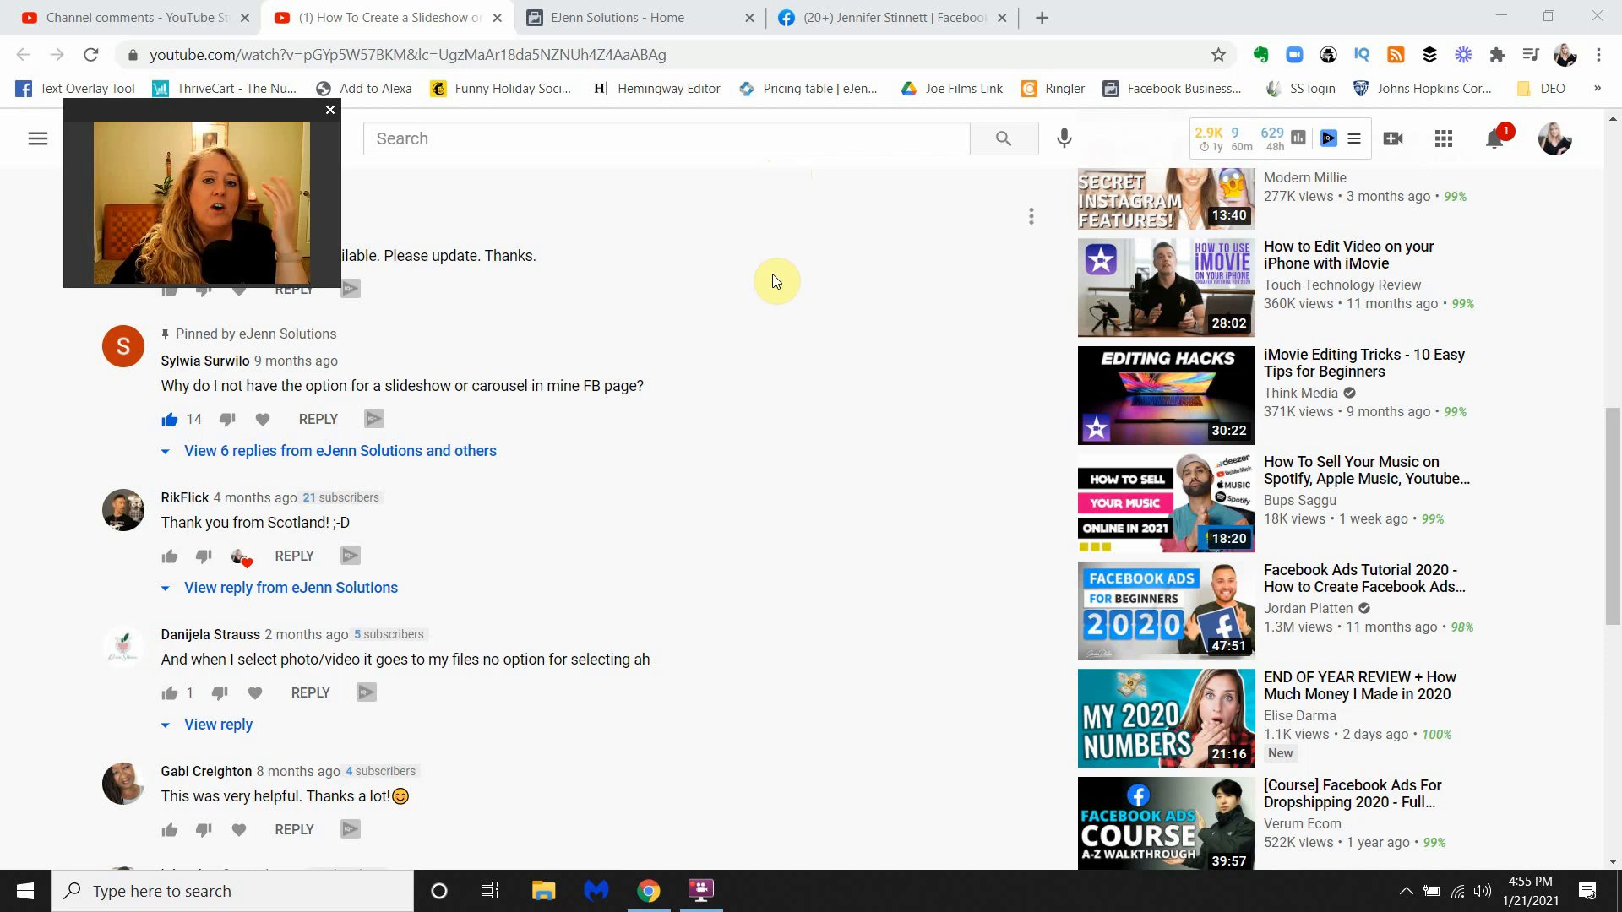
pyautogui.scroll(-3)
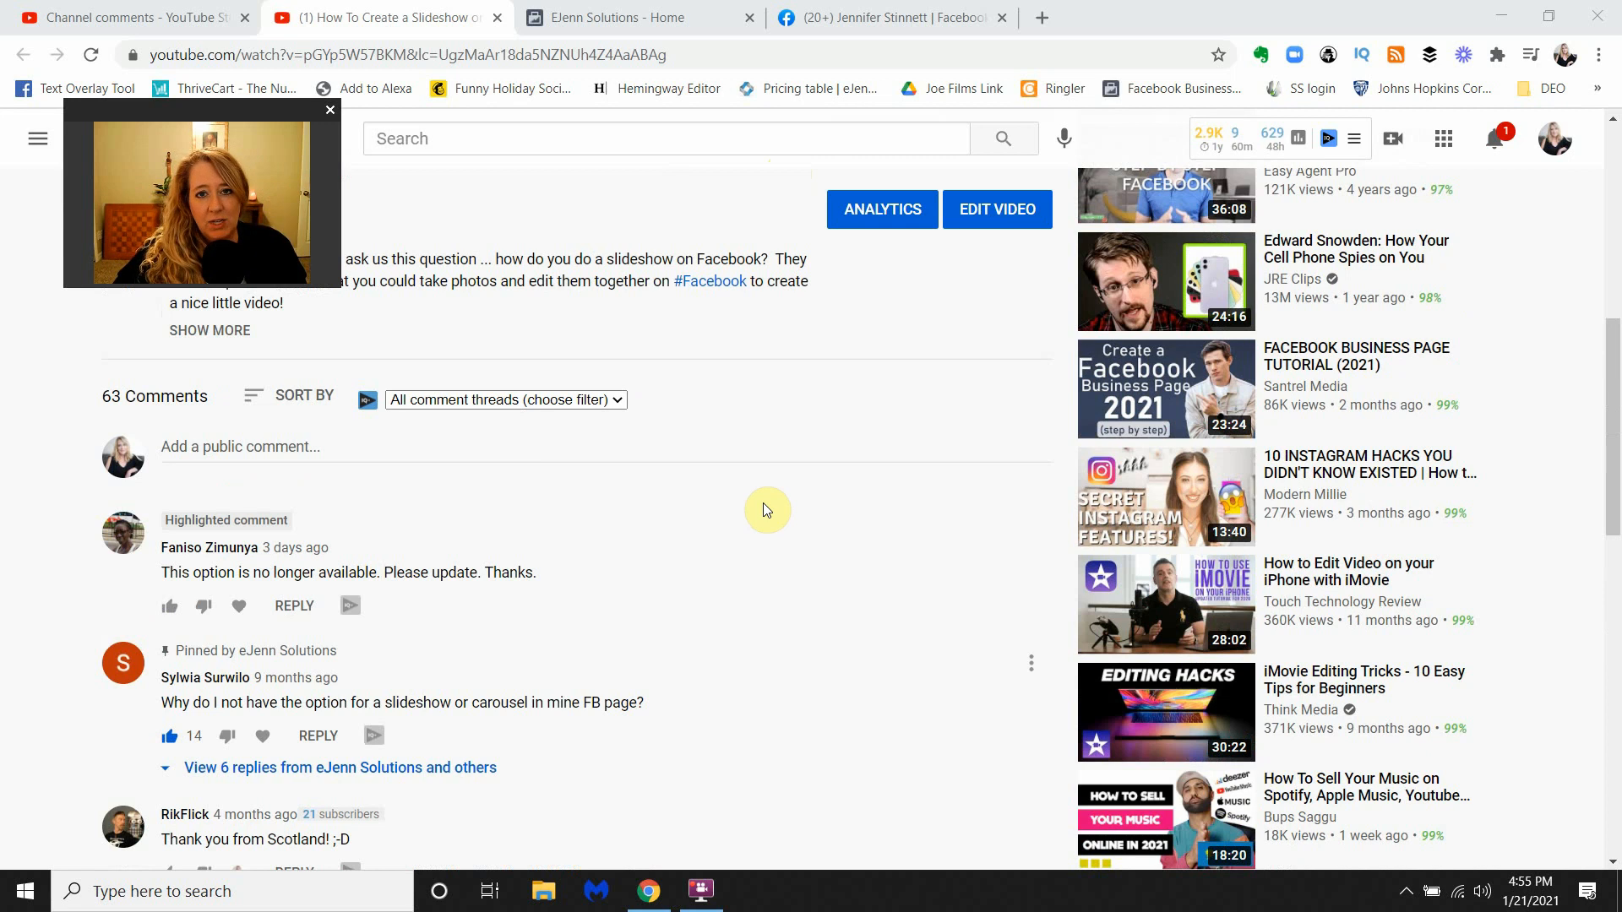
pyautogui.scroll(-3)
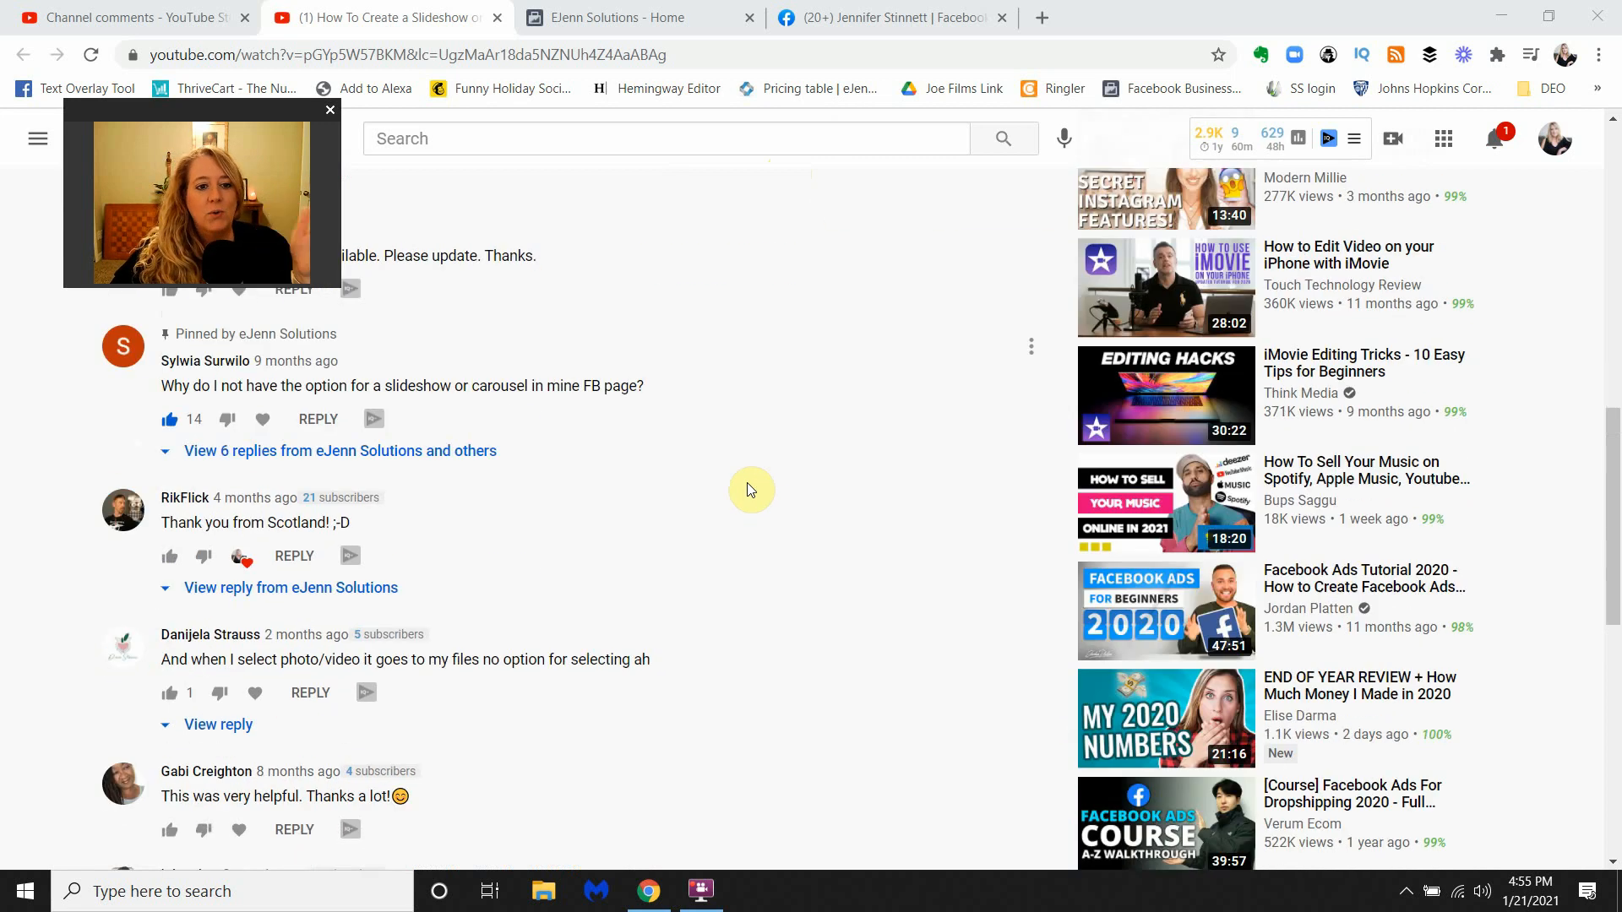
pyautogui.scroll(-3)
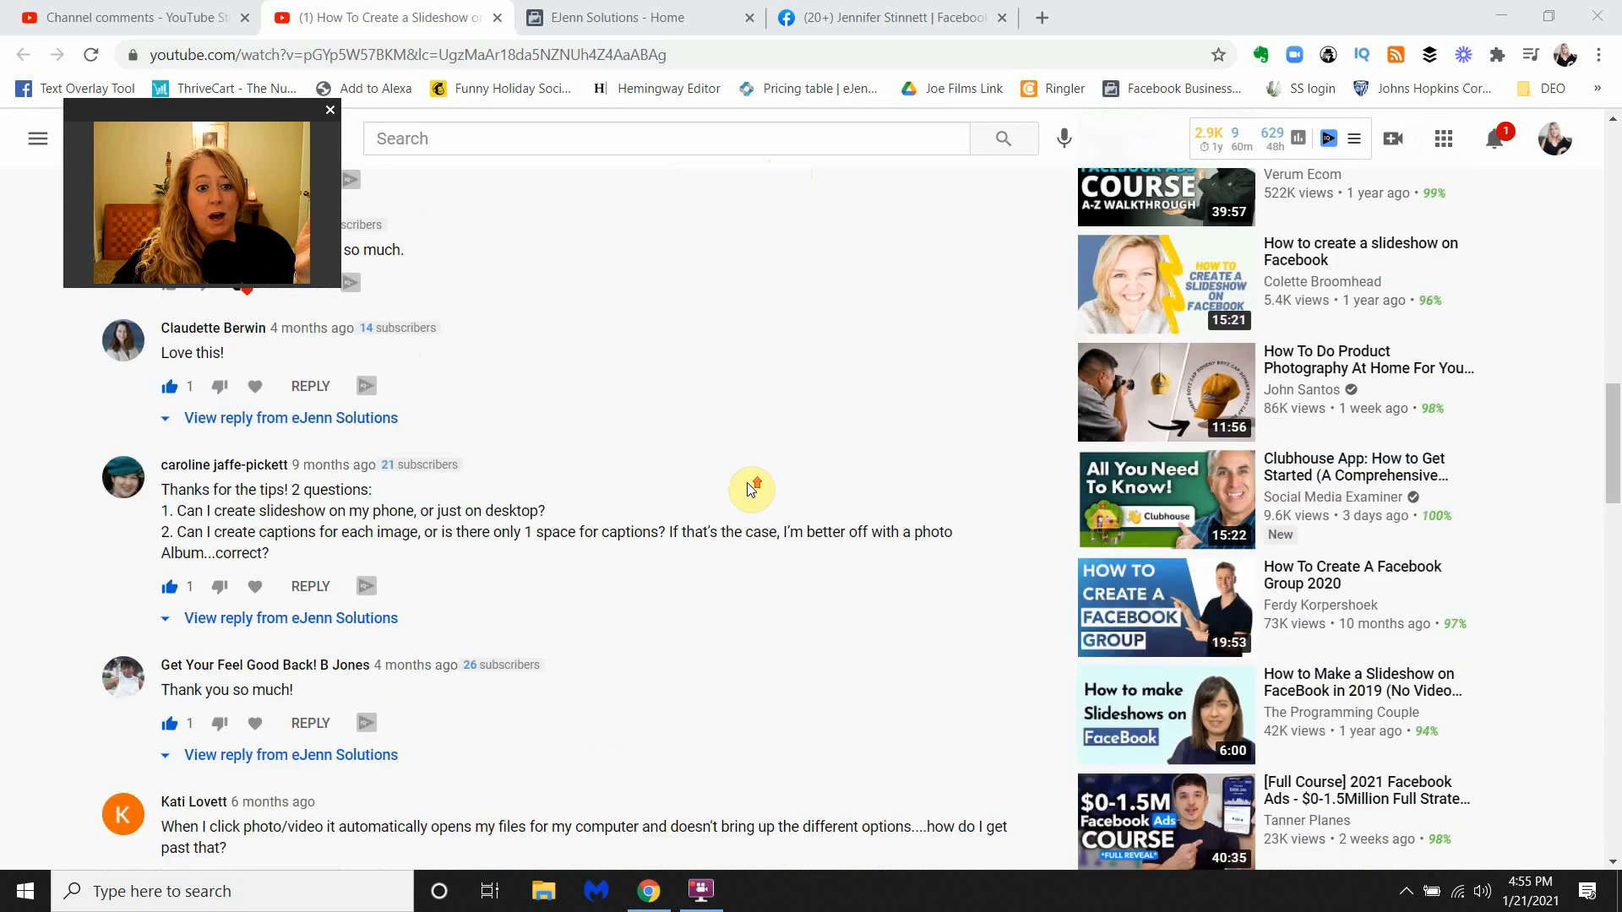
pyautogui.scroll(-3)
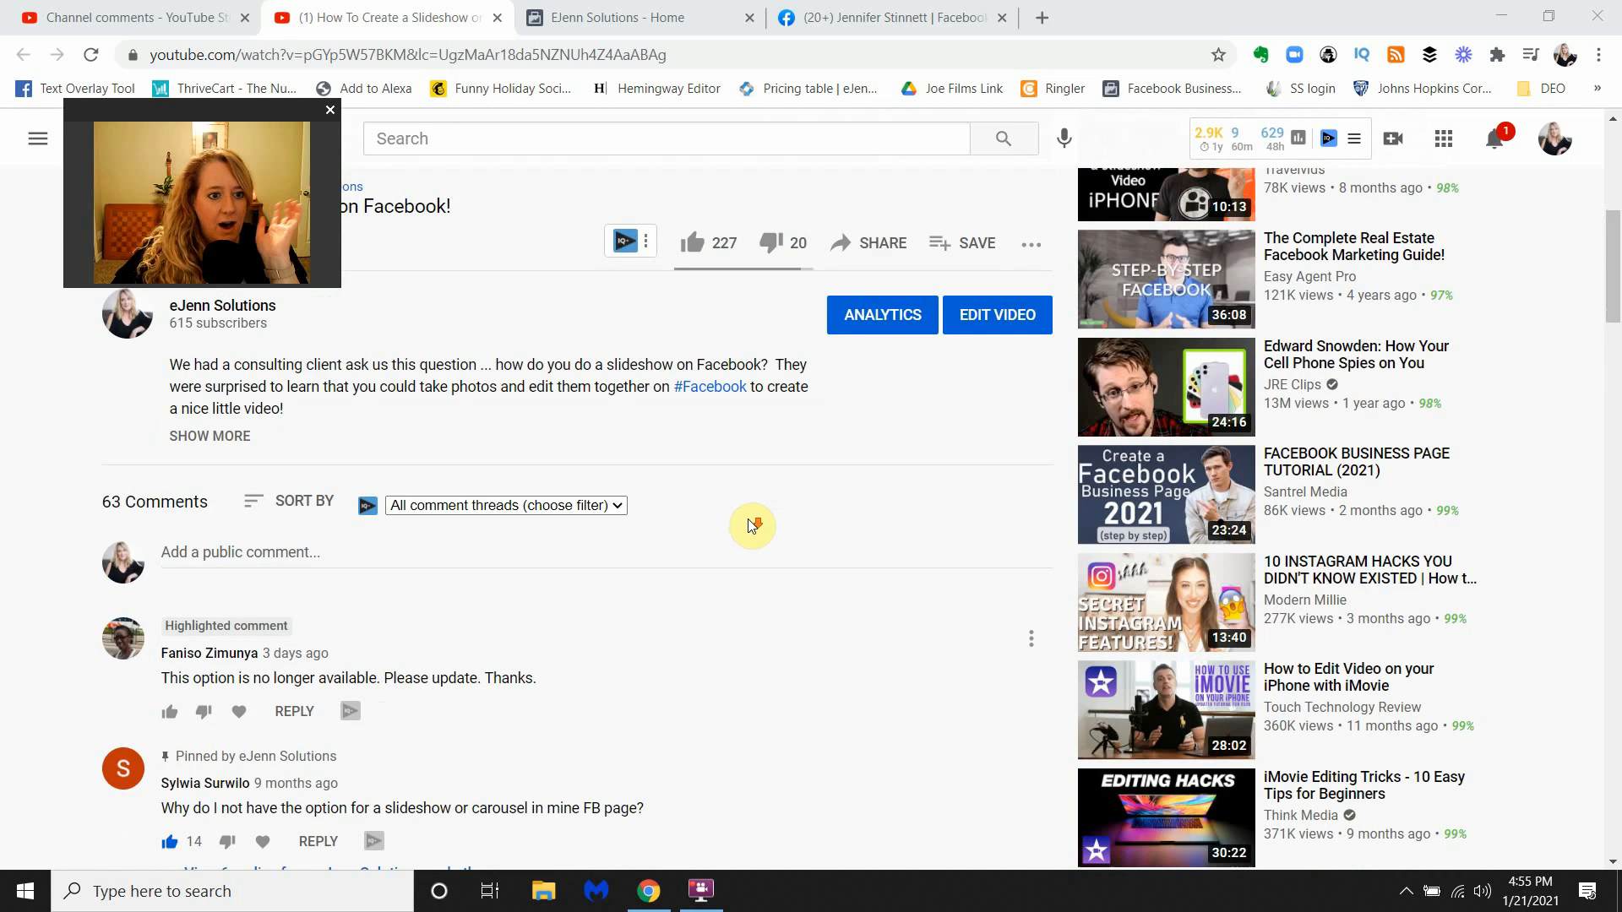
pyautogui.scroll(-3)
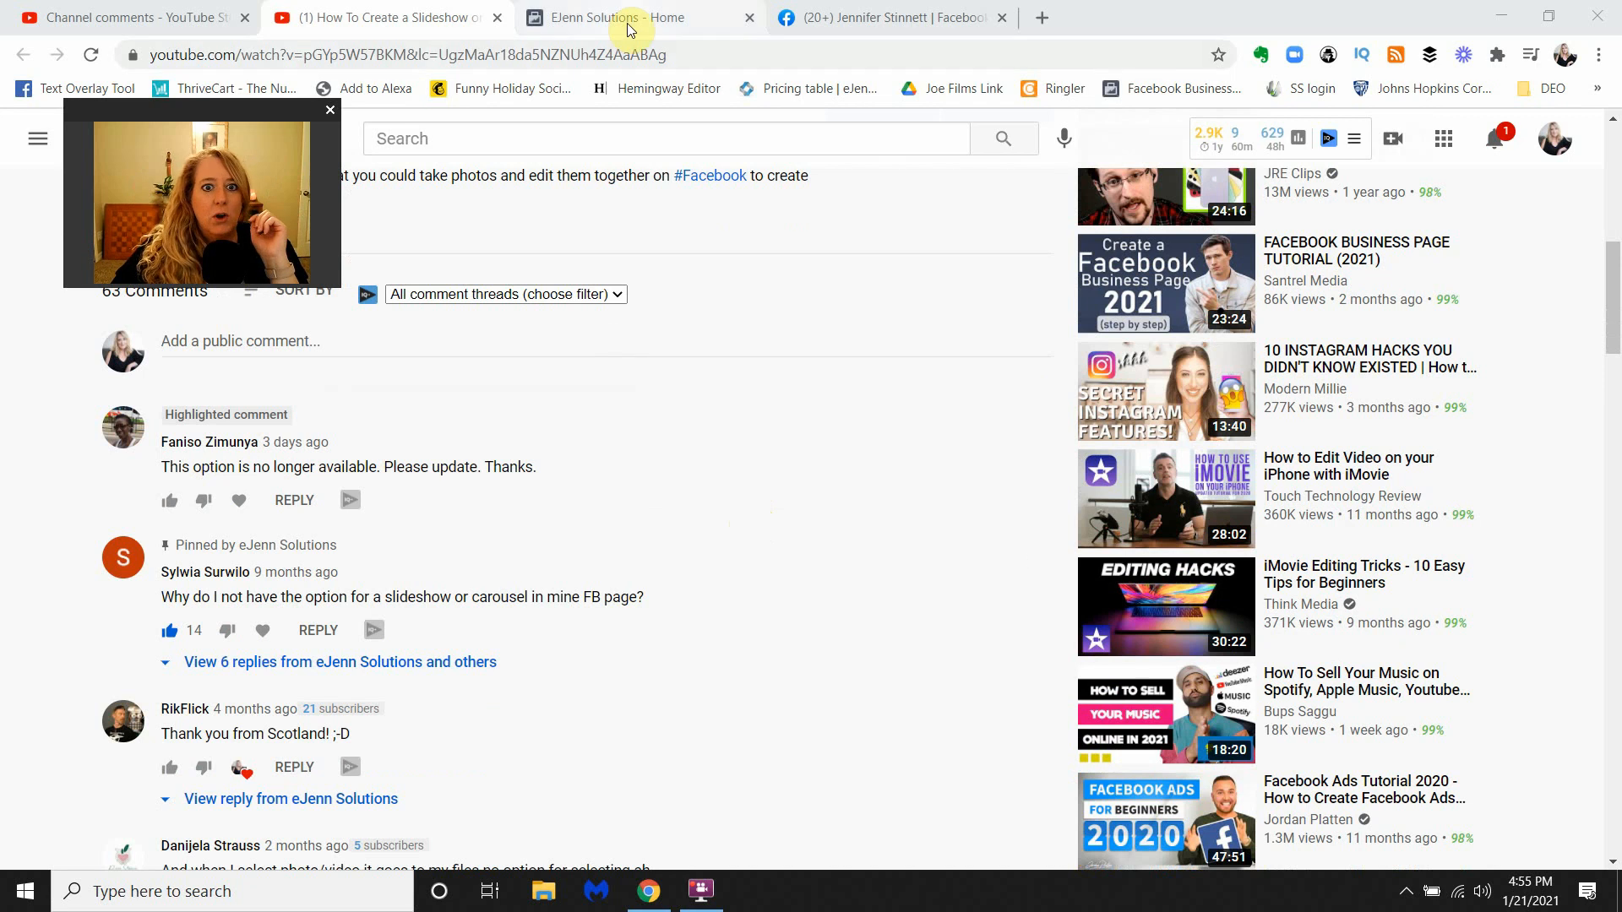
pyautogui.click(893, 18)
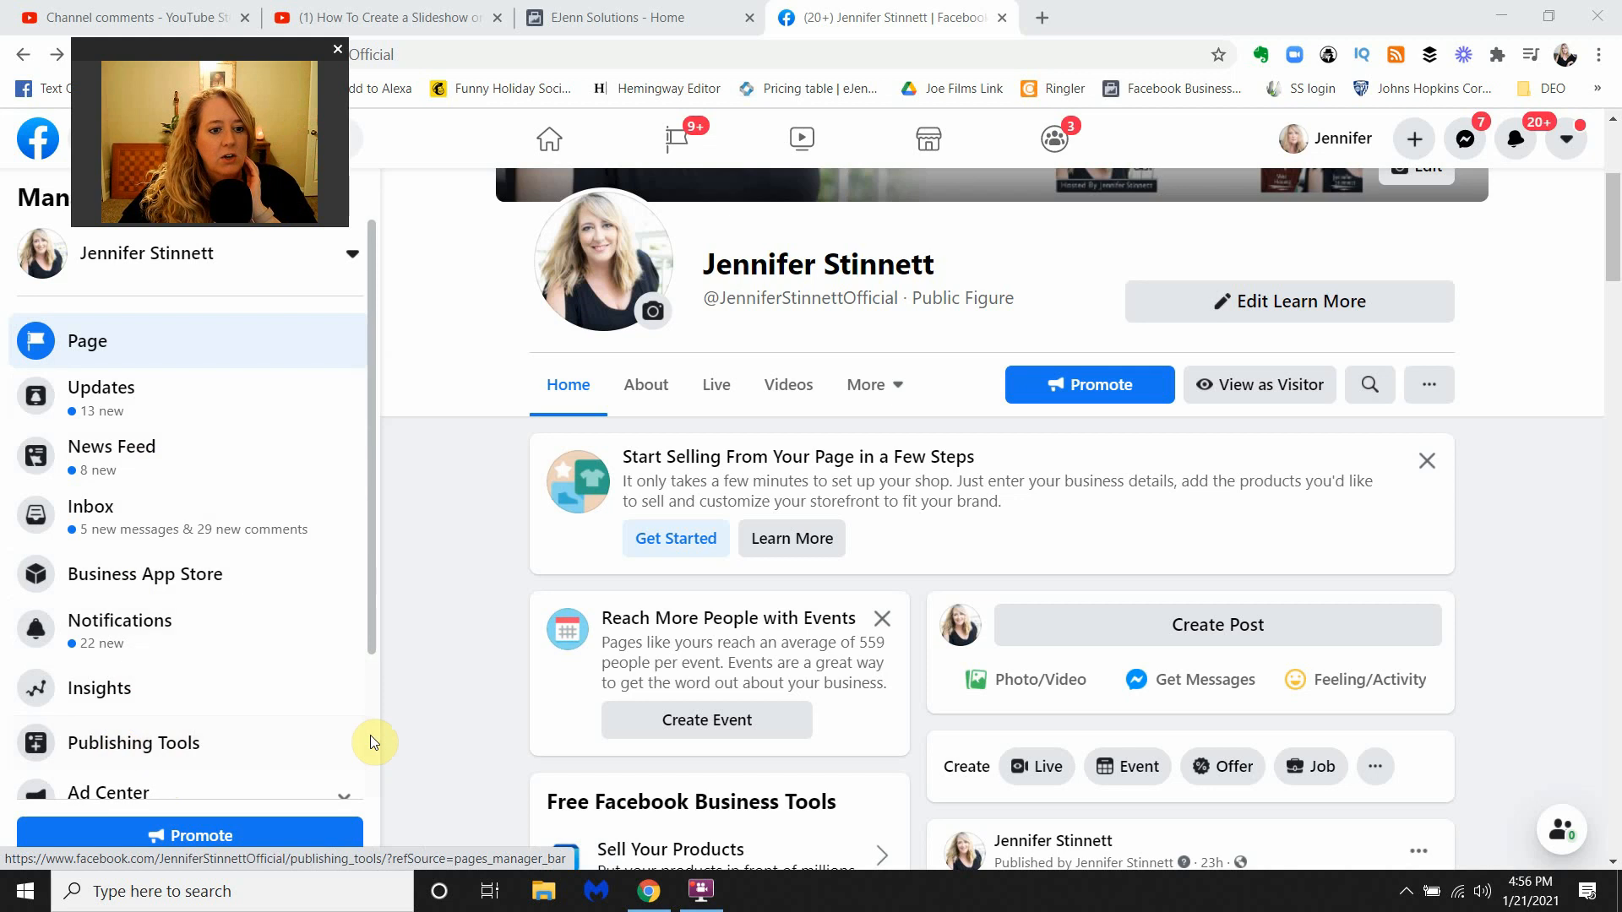
pyautogui.moveTo(236, 760)
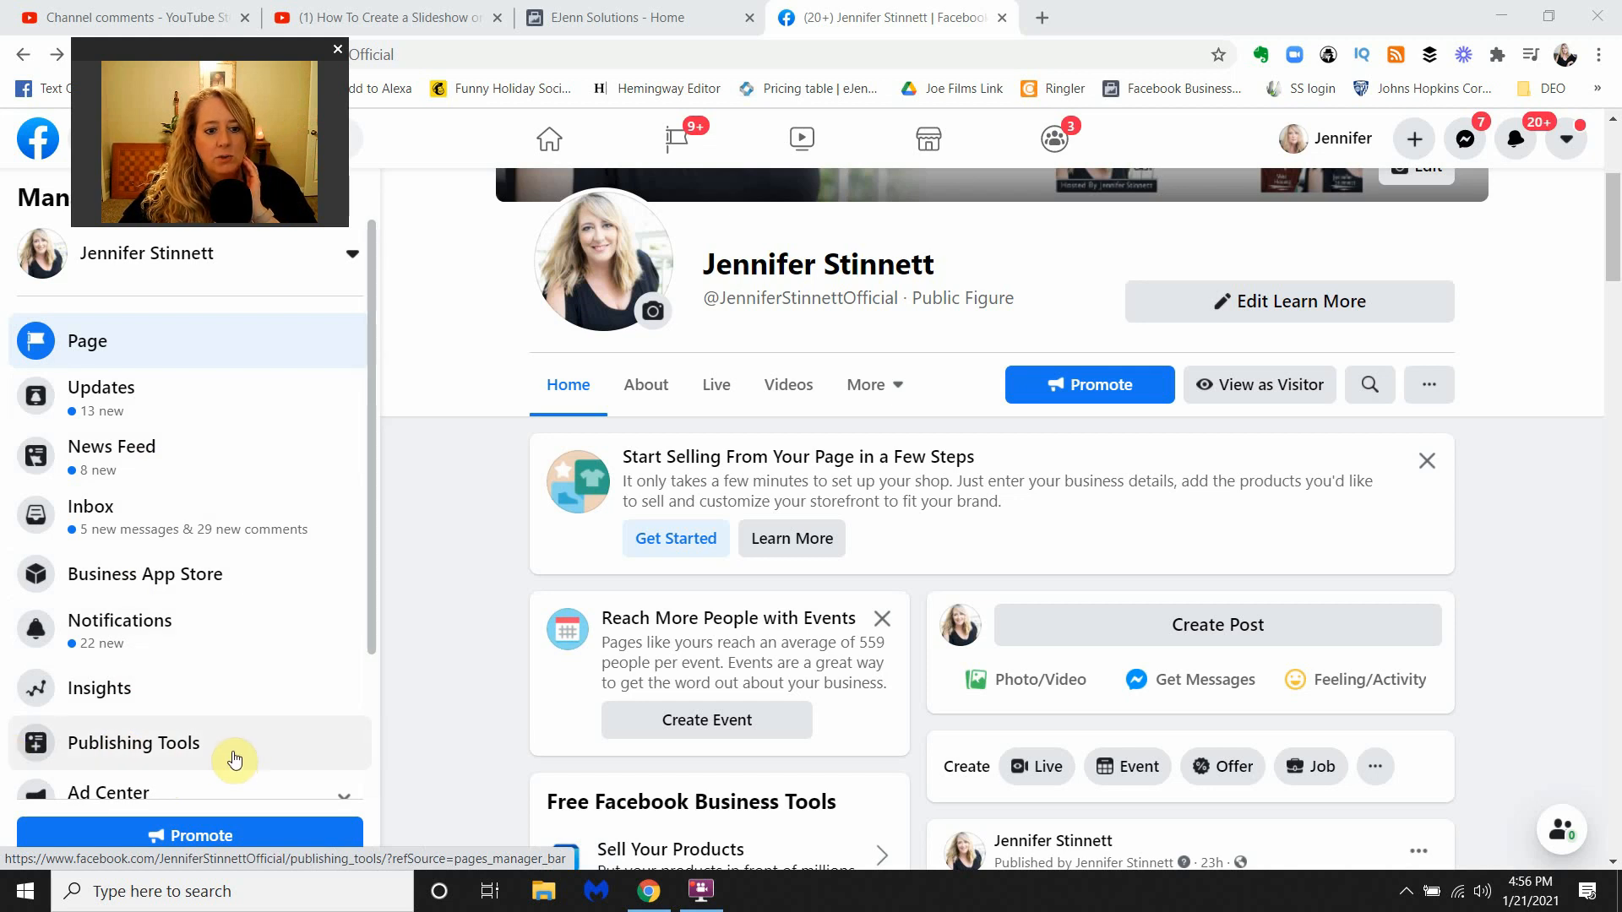
pyautogui.click(133, 743)
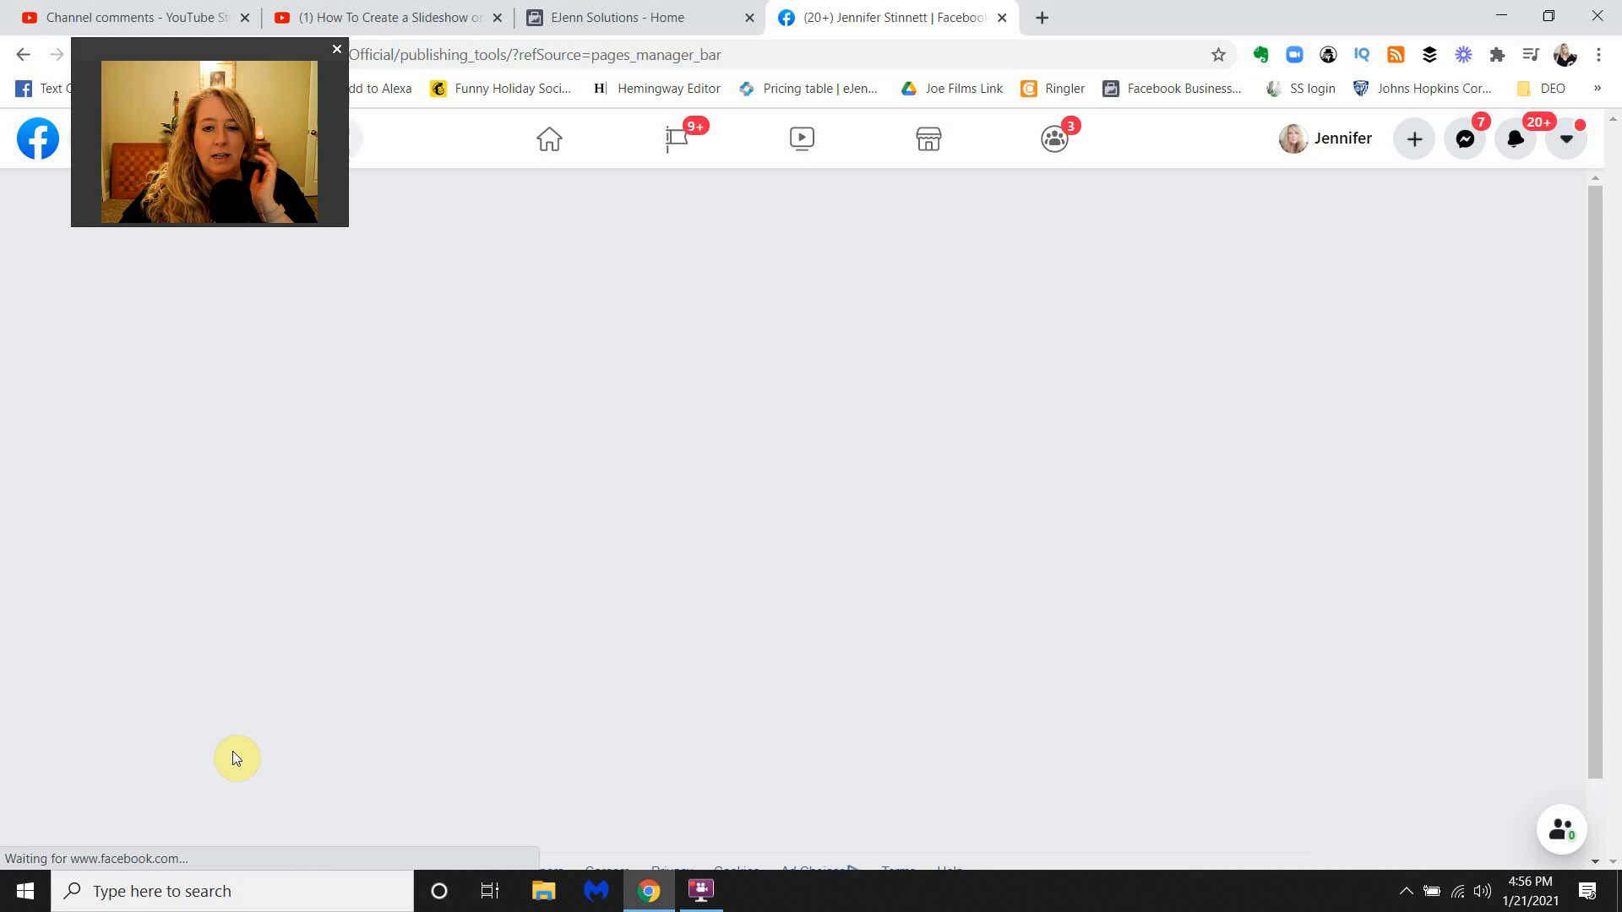
pyautogui.moveTo(1117, 425)
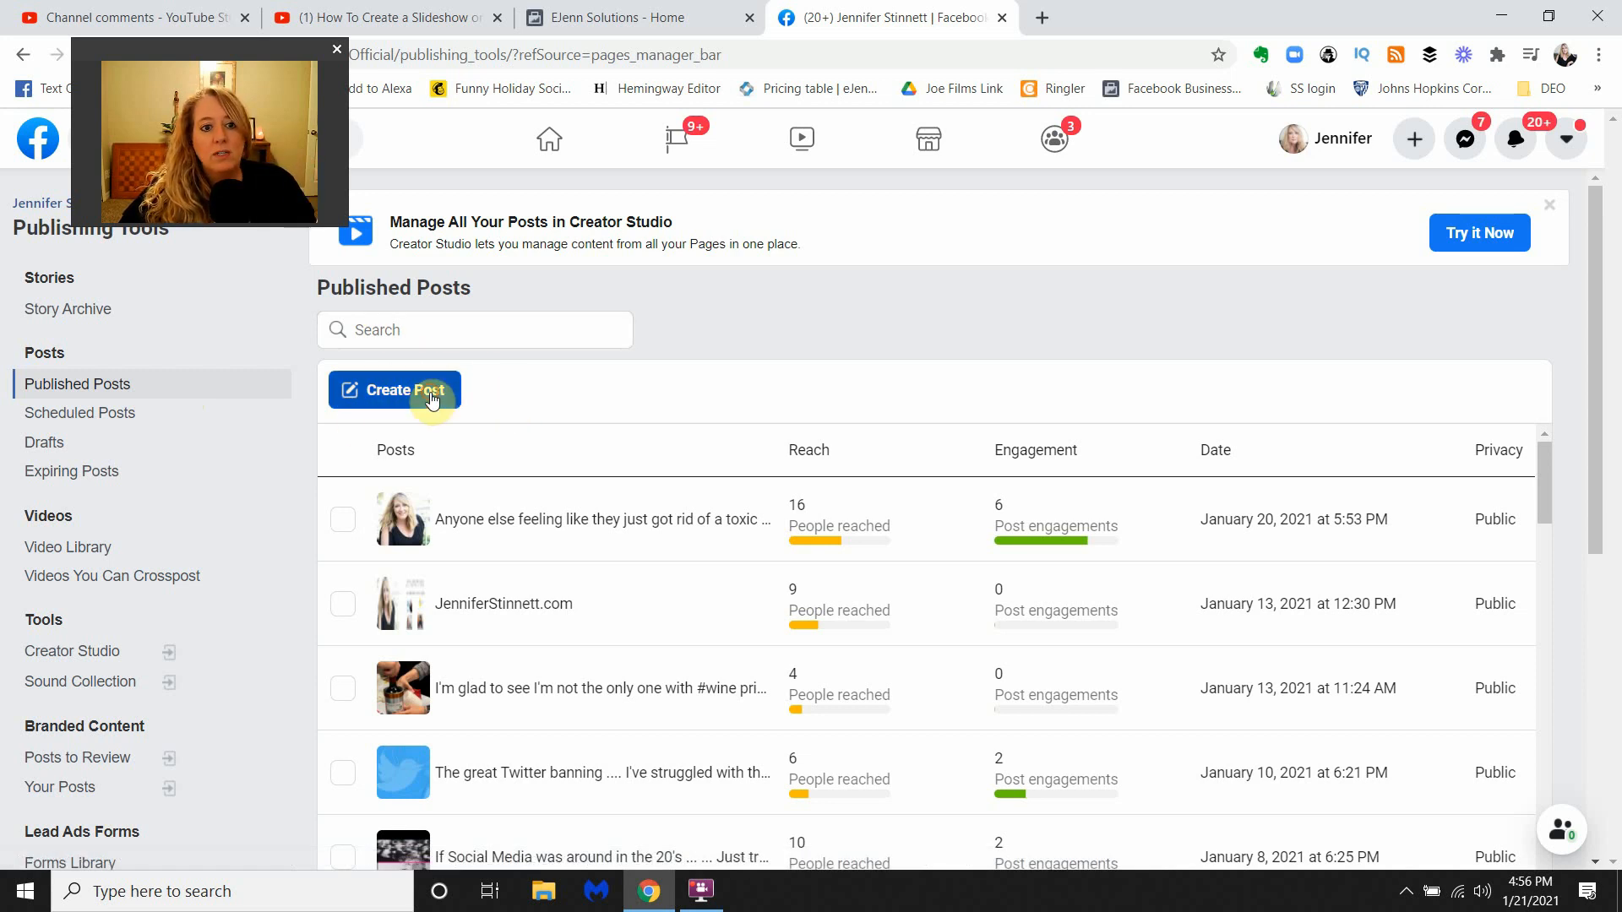
# Start a post and try Photo/Video, then switch to the EJenn Solutions page tab.
pyautogui.click(395, 397)
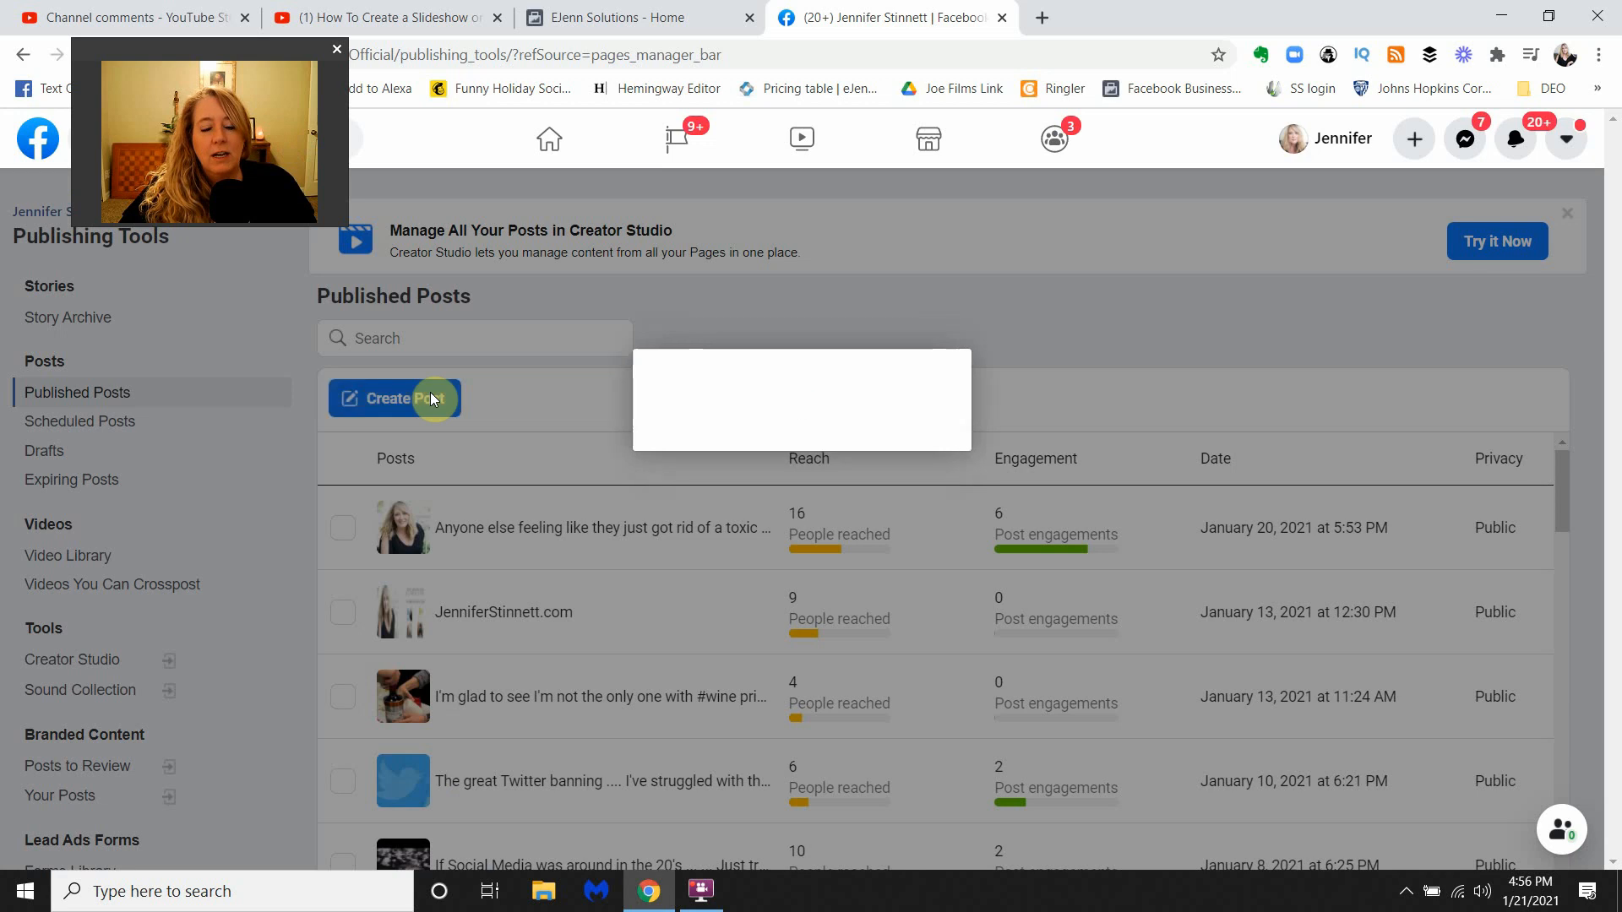
pyautogui.click(394, 398)
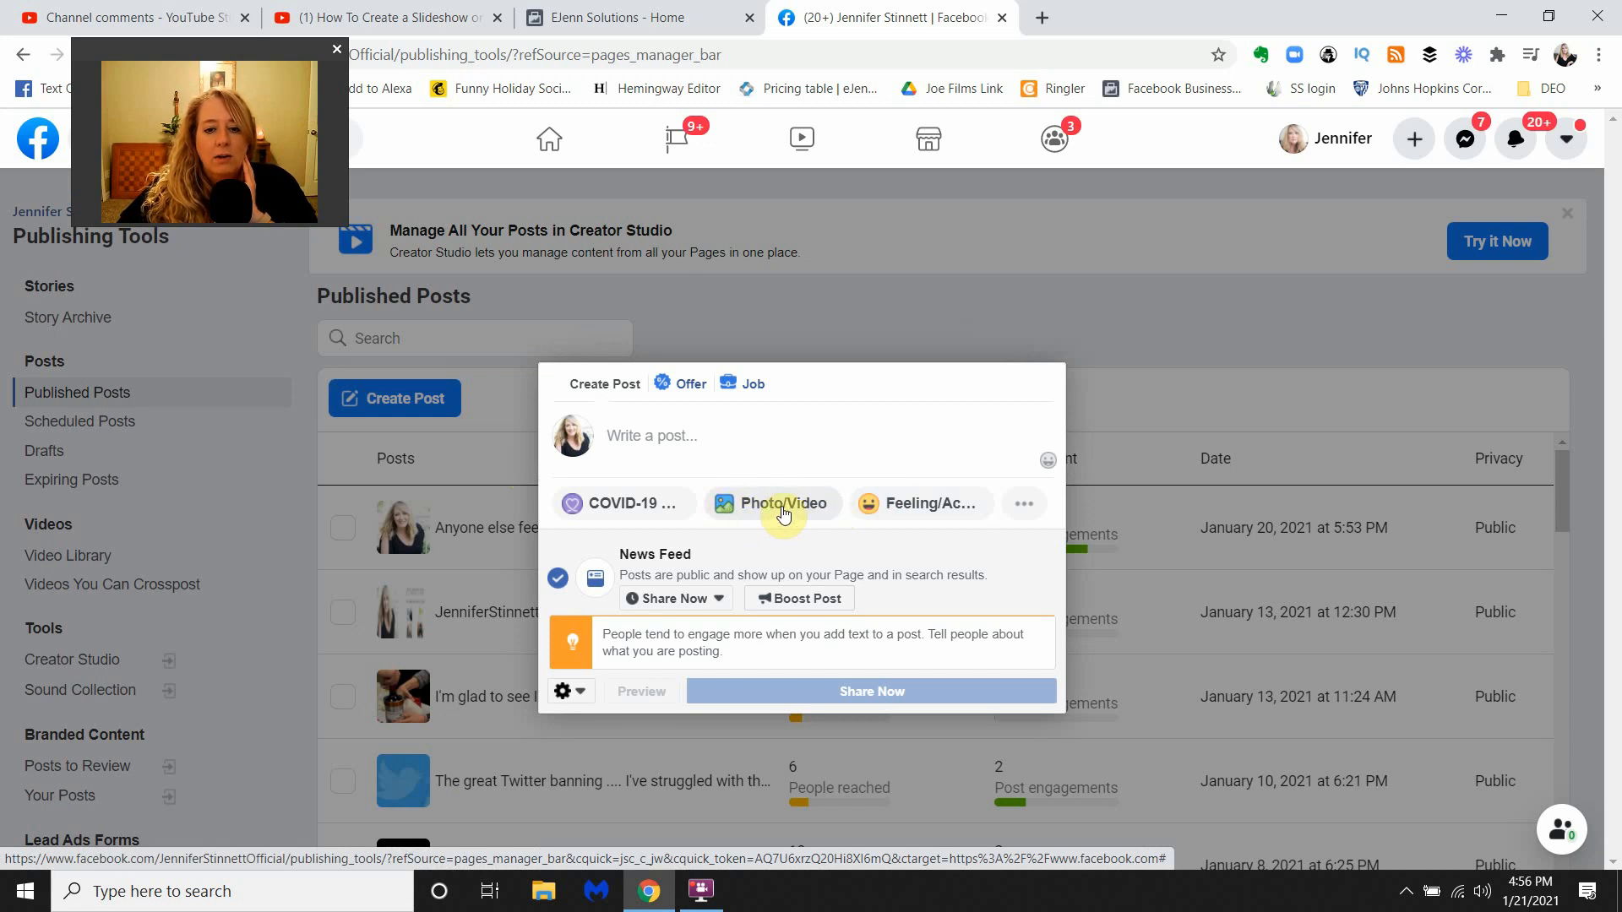
pyautogui.click(772, 504)
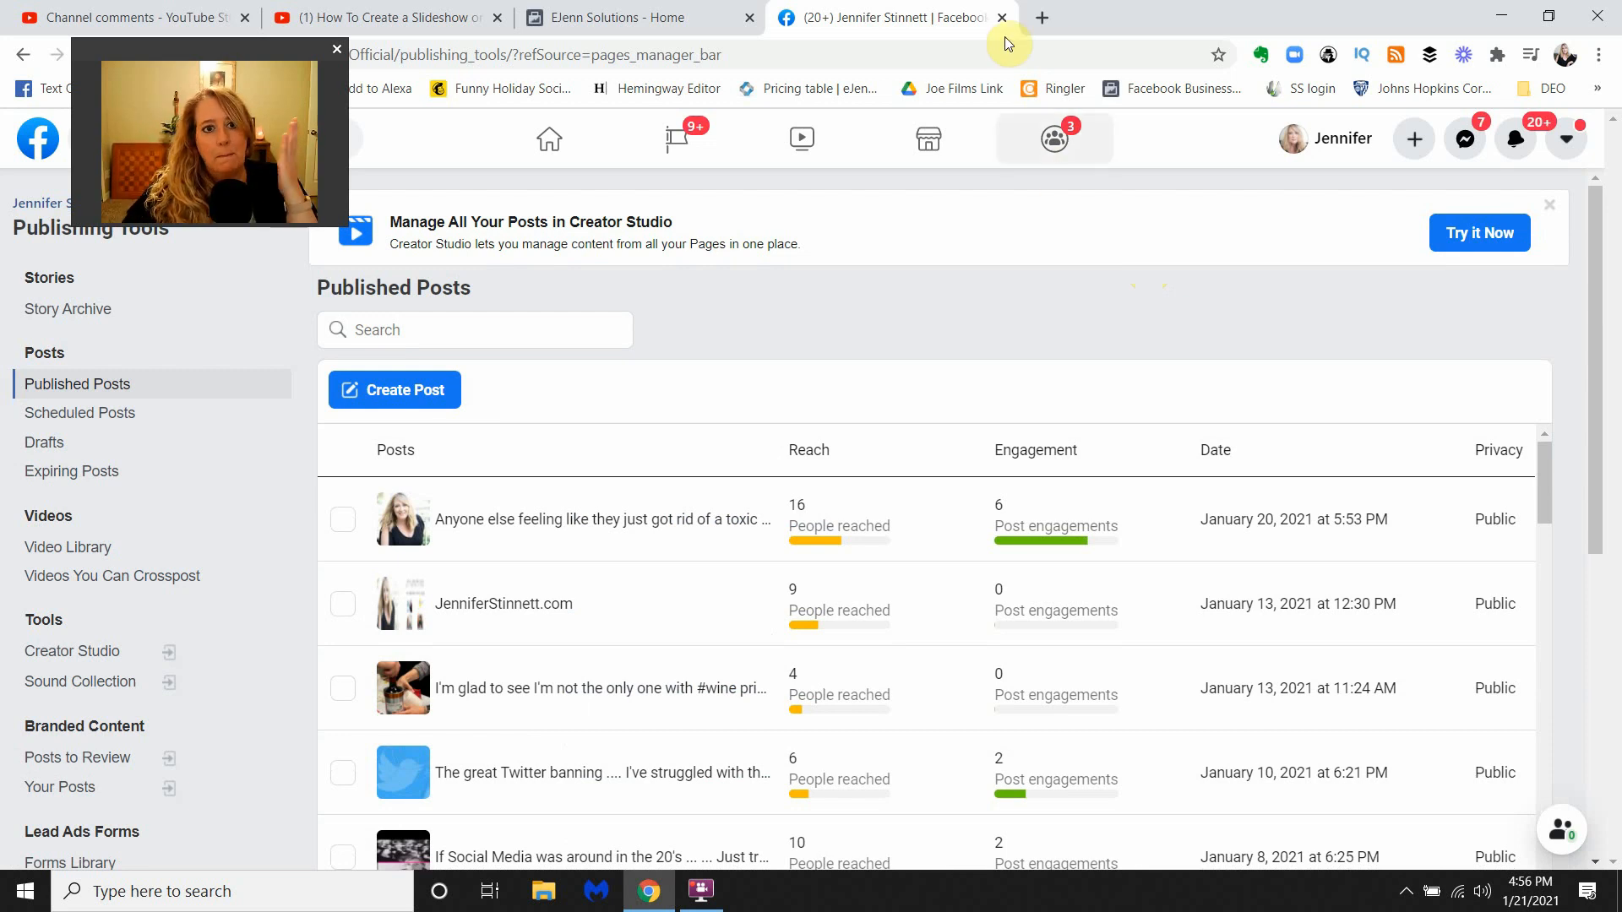
pyautogui.click(631, 18)
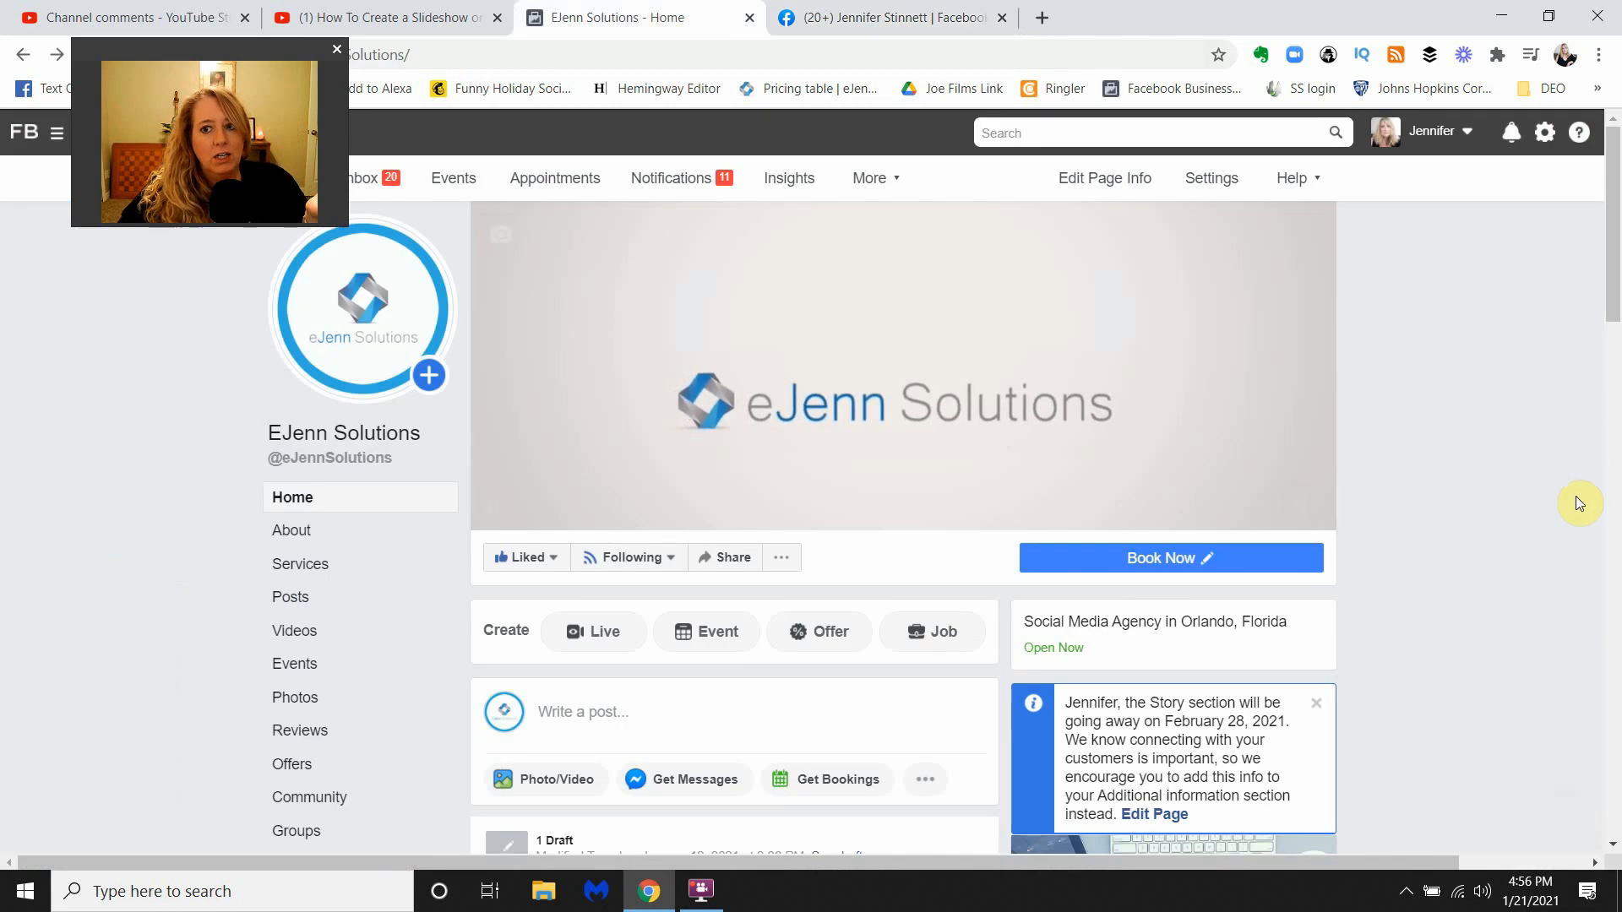
# Open Publishing Tools for EJenn Solutions from the More menu in the top bar.
pyautogui.scroll(-3)
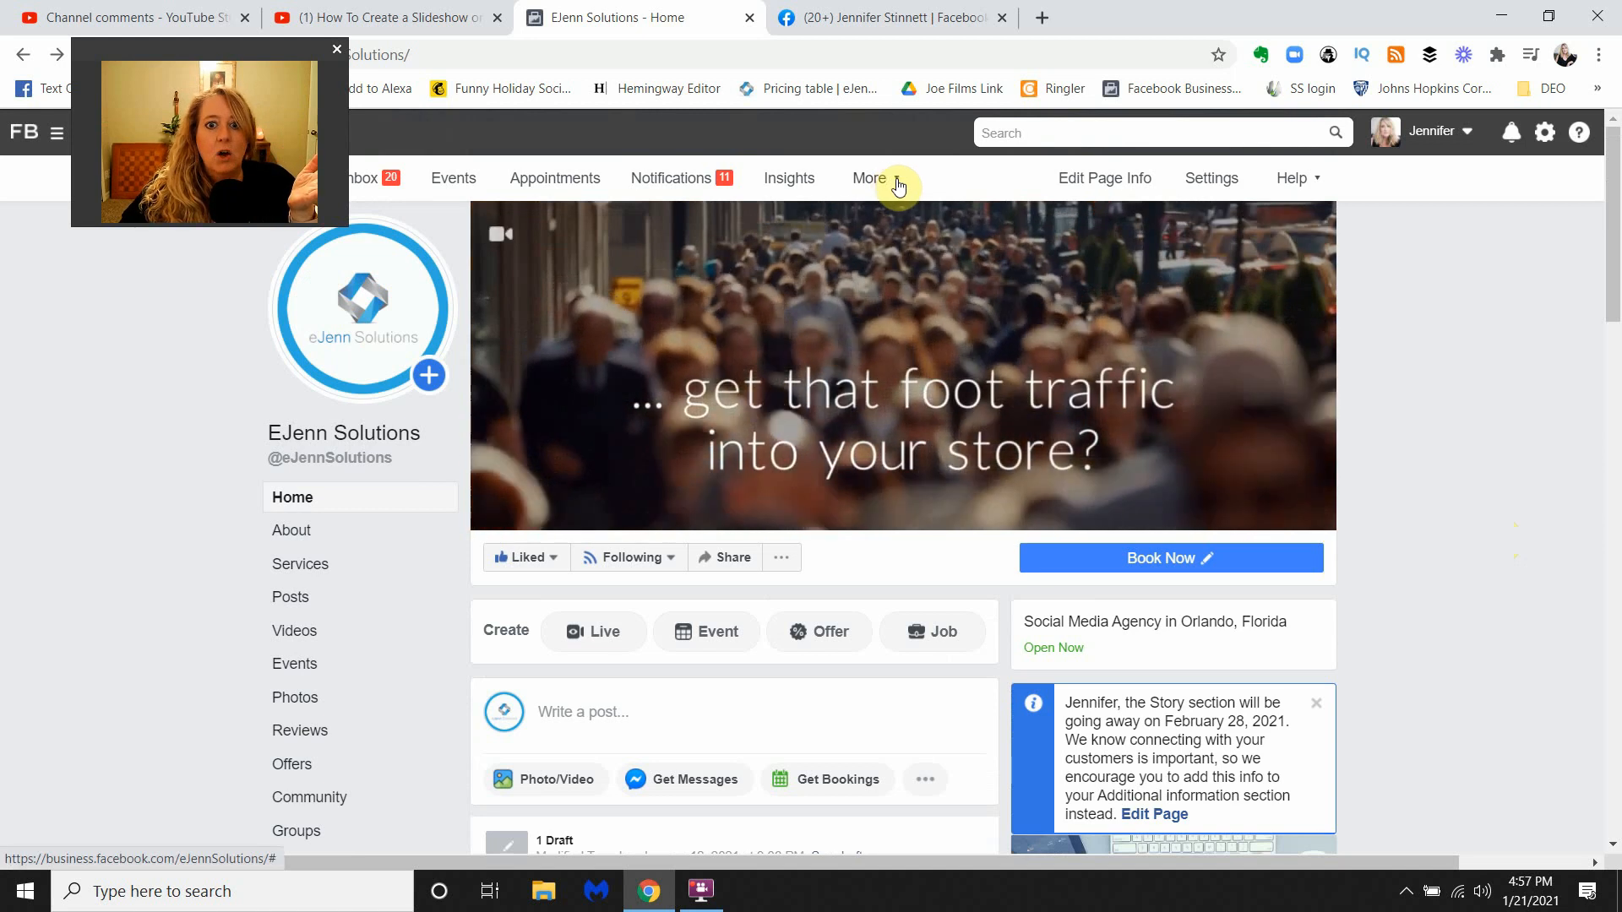
pyautogui.click(869, 179)
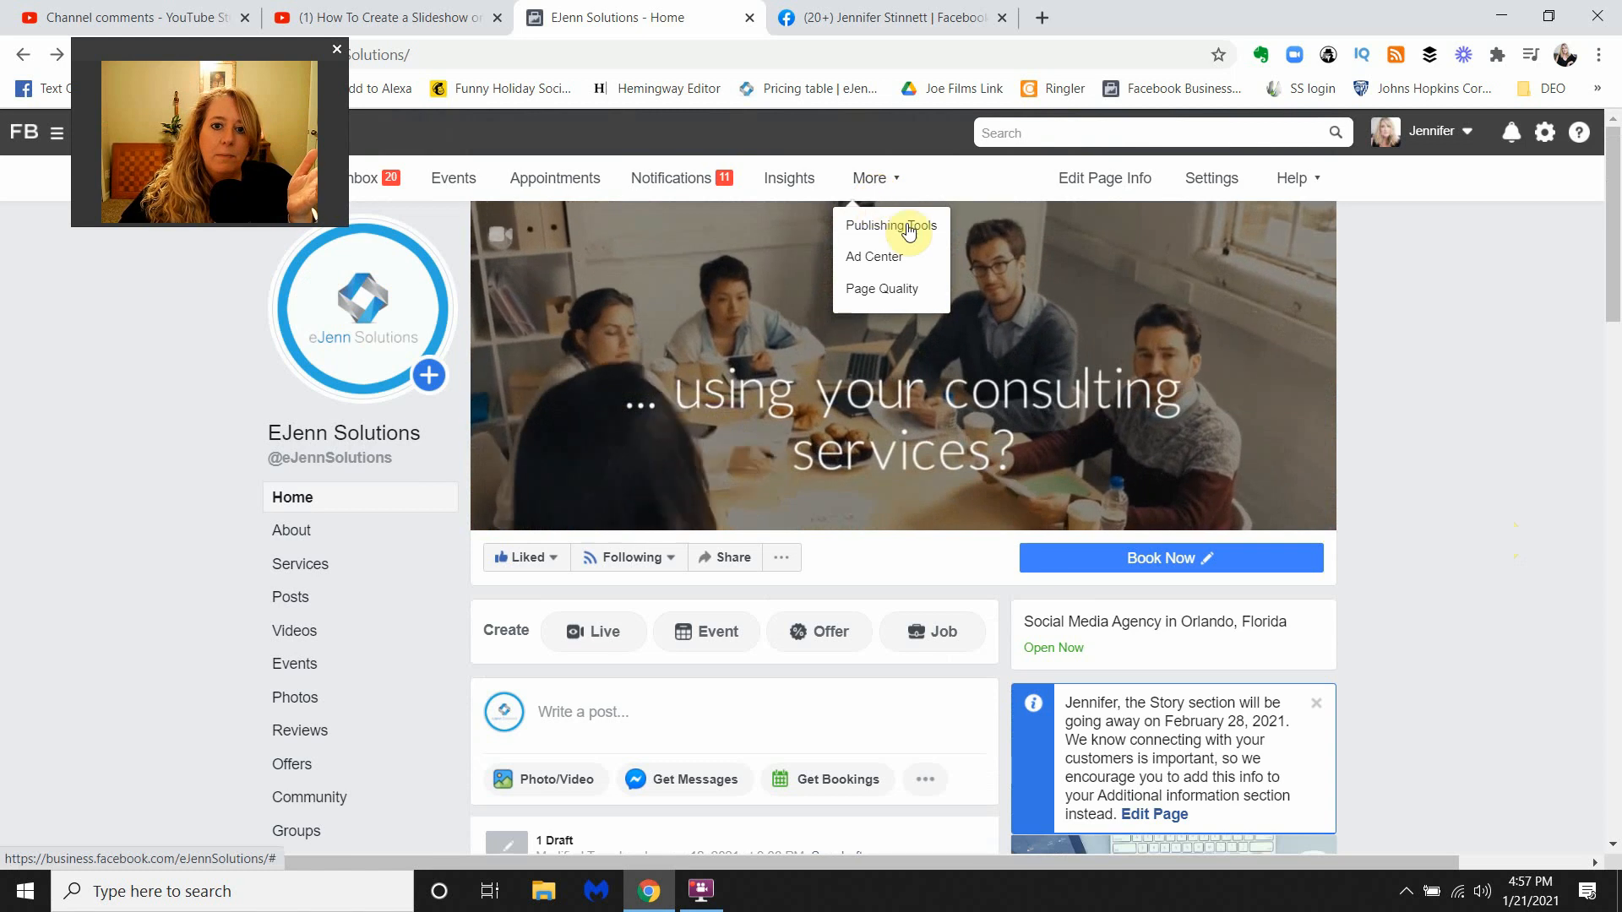
pyautogui.moveTo(890, 226)
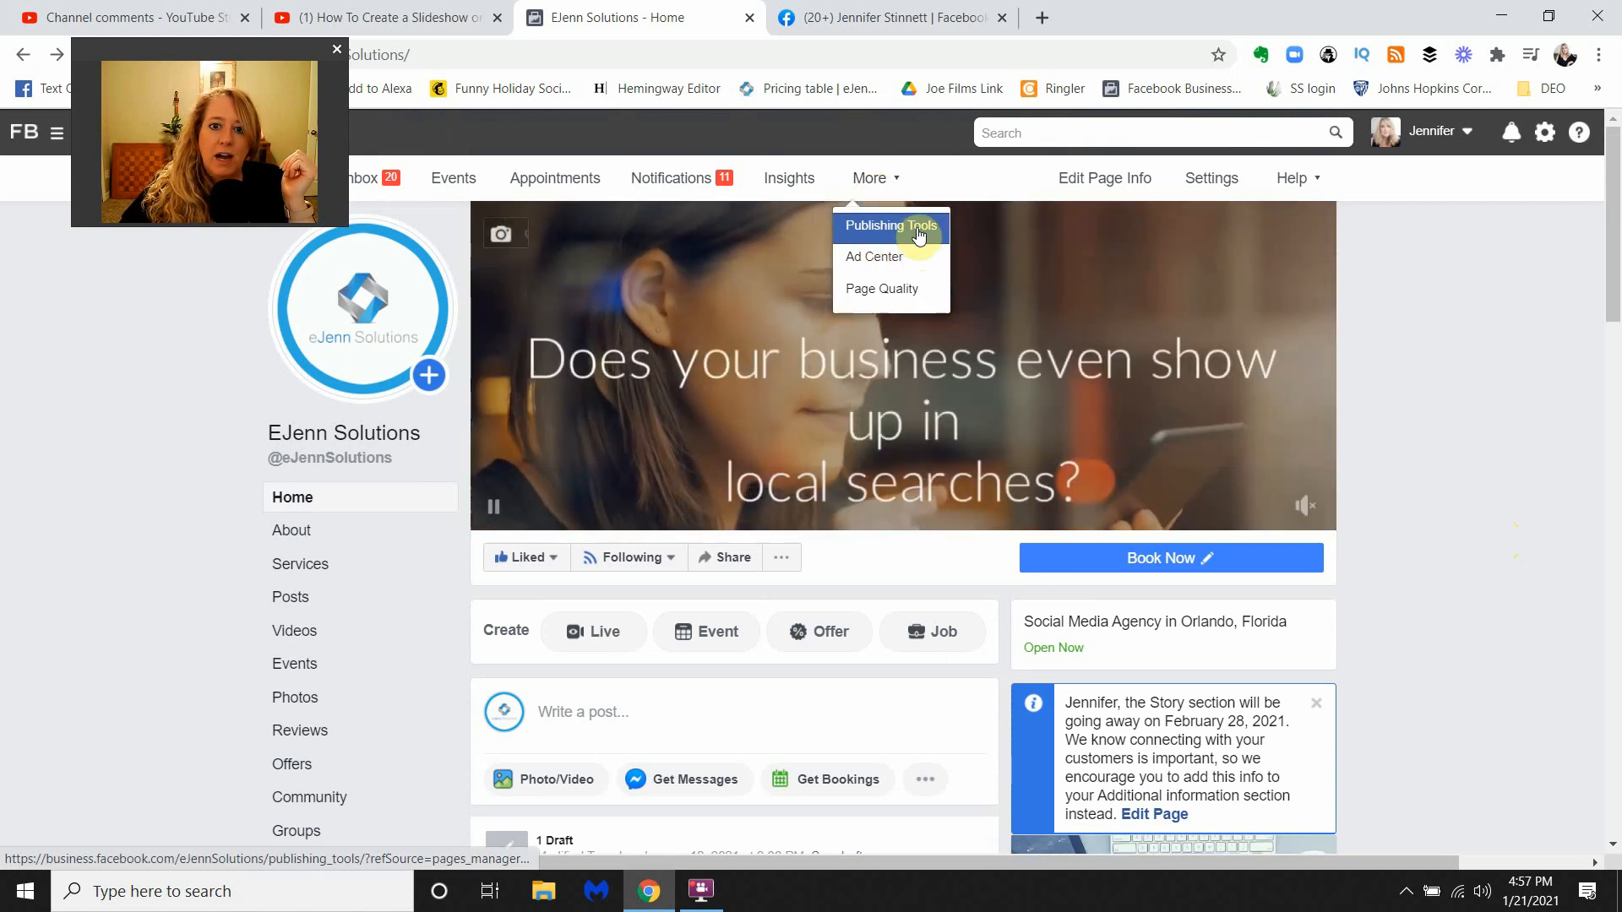
pyautogui.click(890, 226)
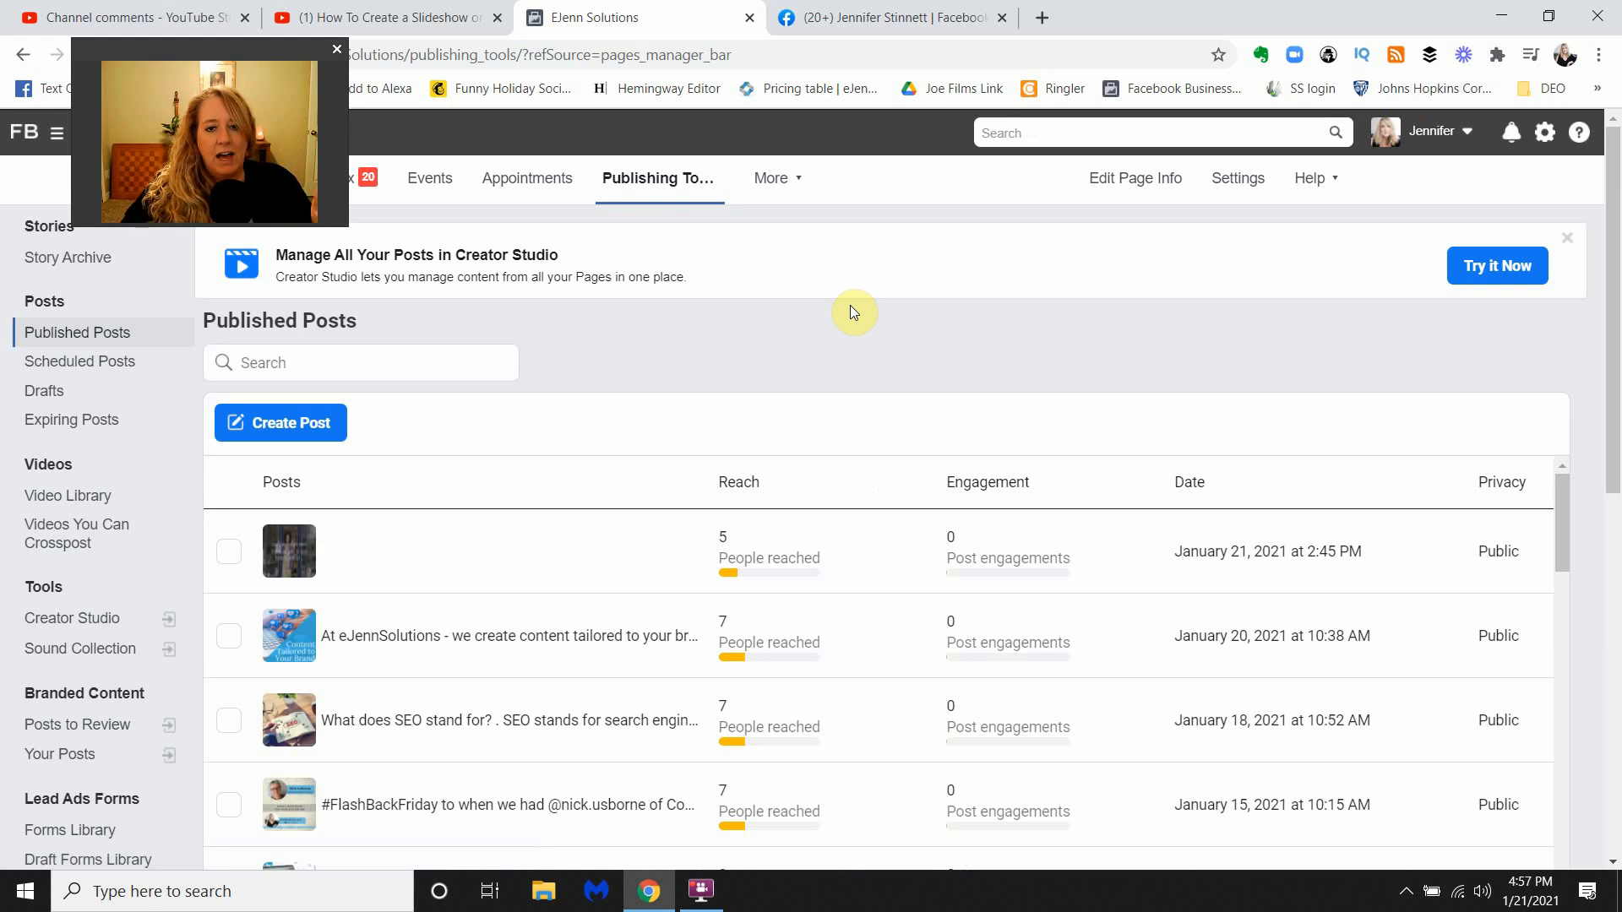
pyautogui.moveTo(101, 427)
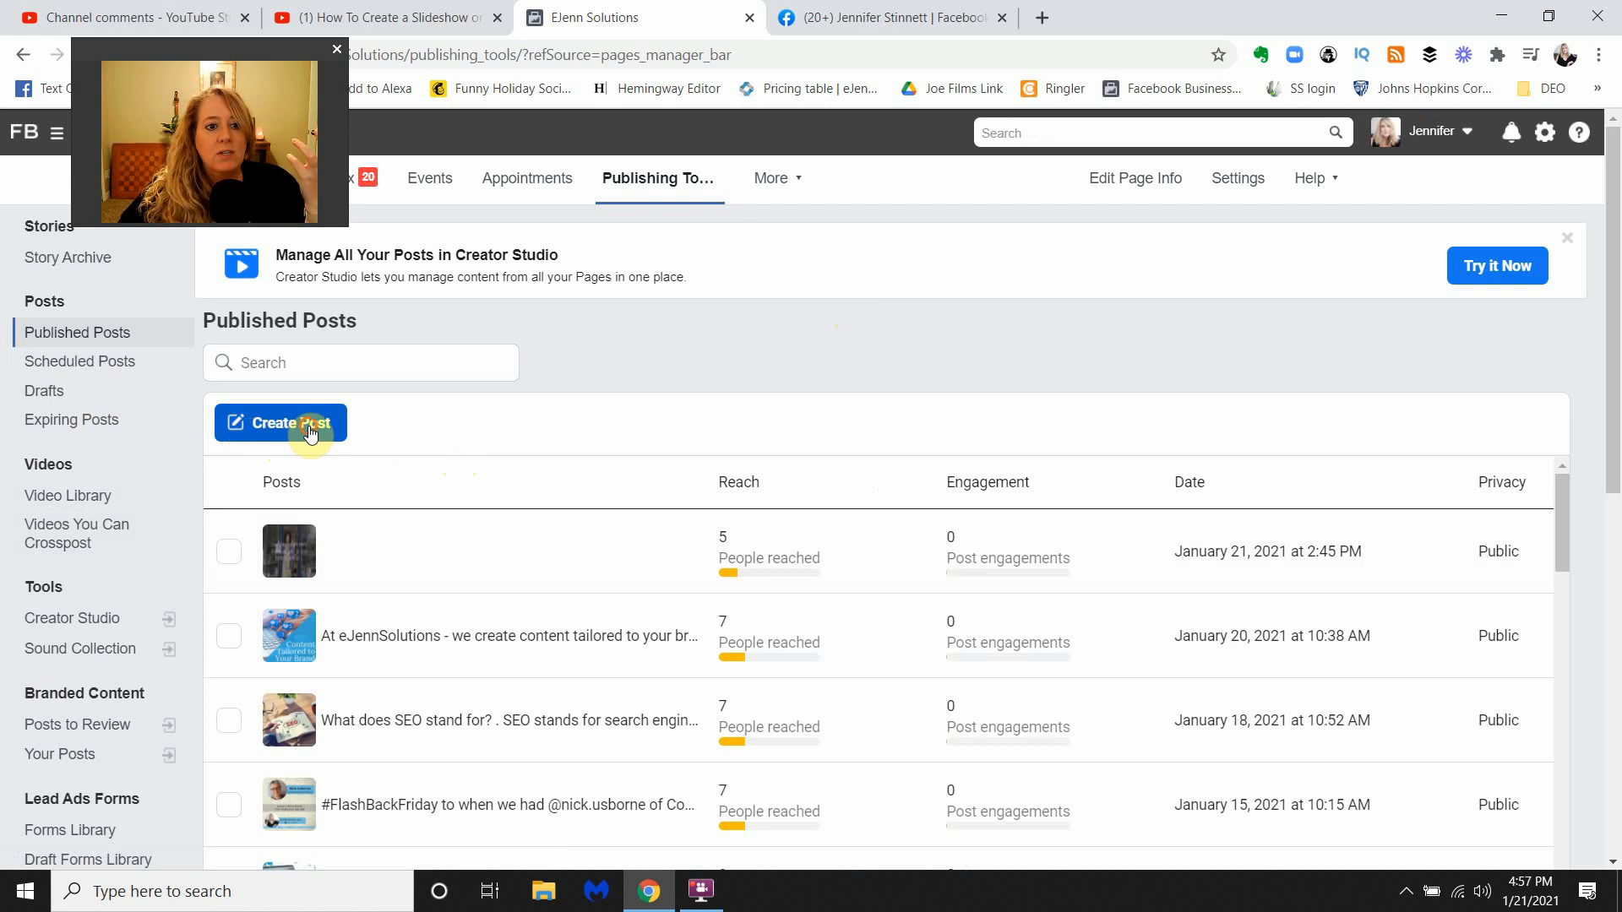
# Start a new EJenn Solutions post and show Photo/Video options, including Create Slideshow.
pyautogui.click(281, 423)
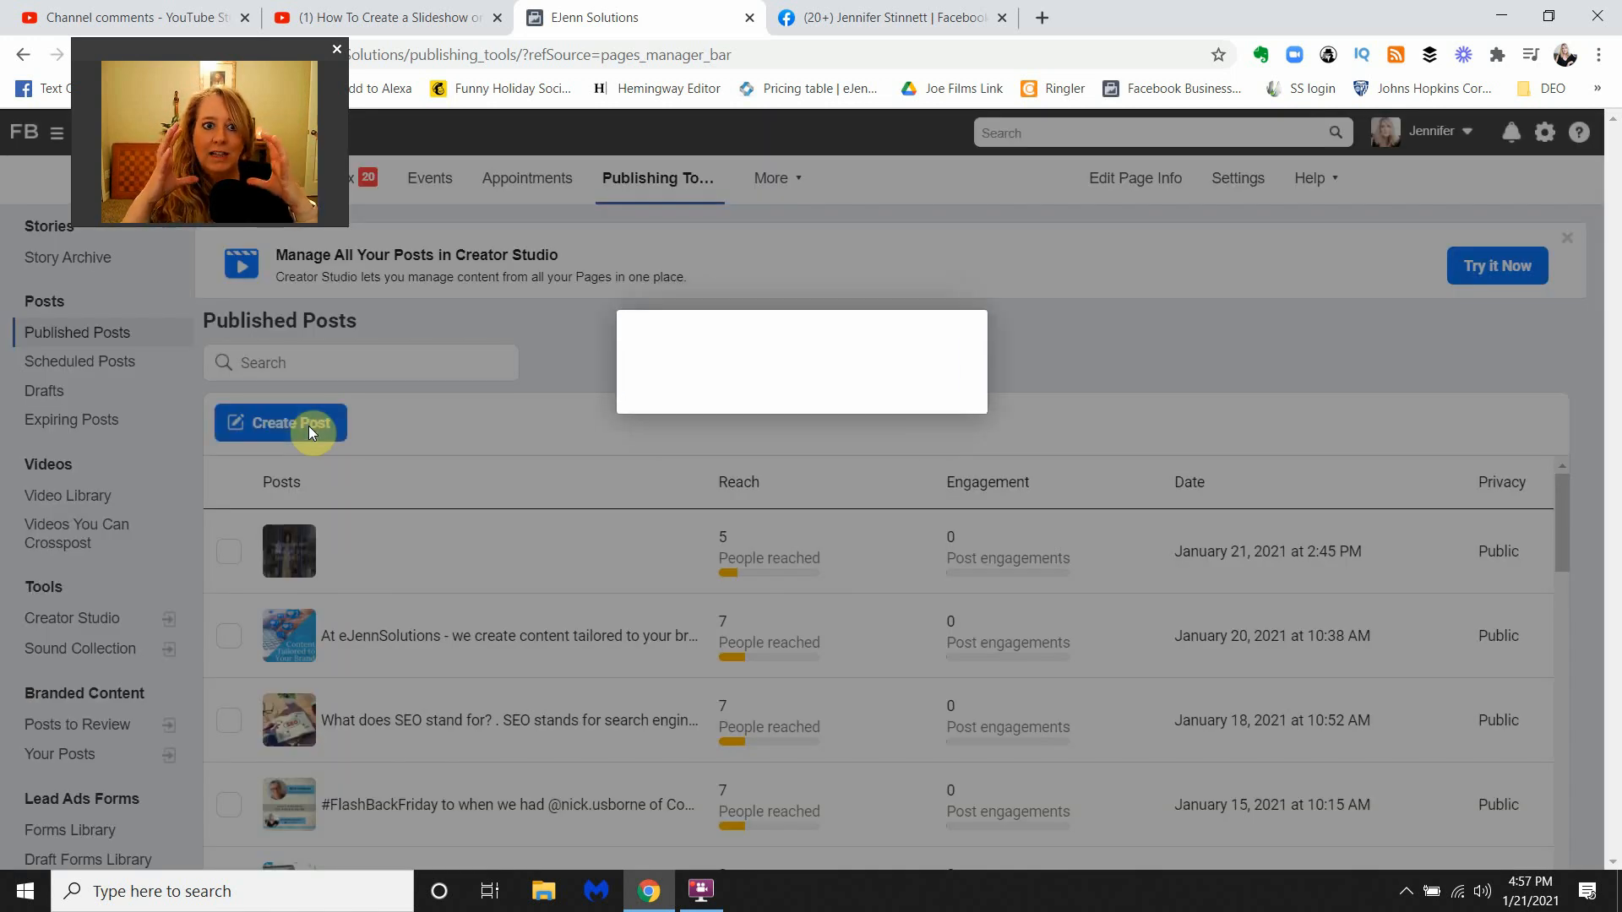
pyautogui.click(281, 423)
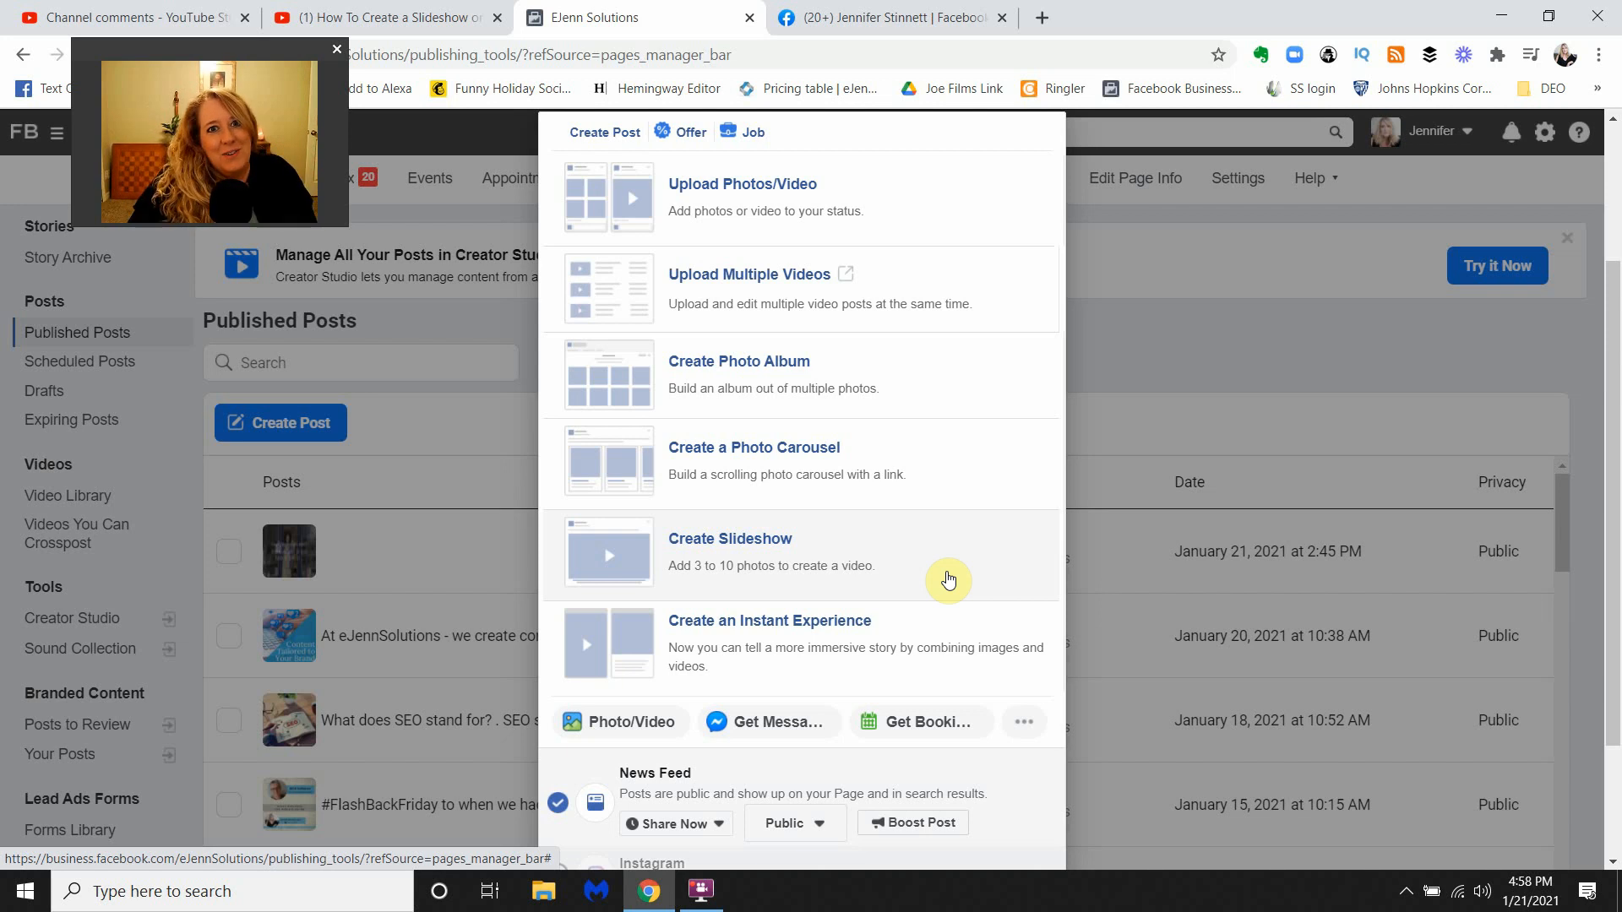
pyautogui.moveTo(872, 317)
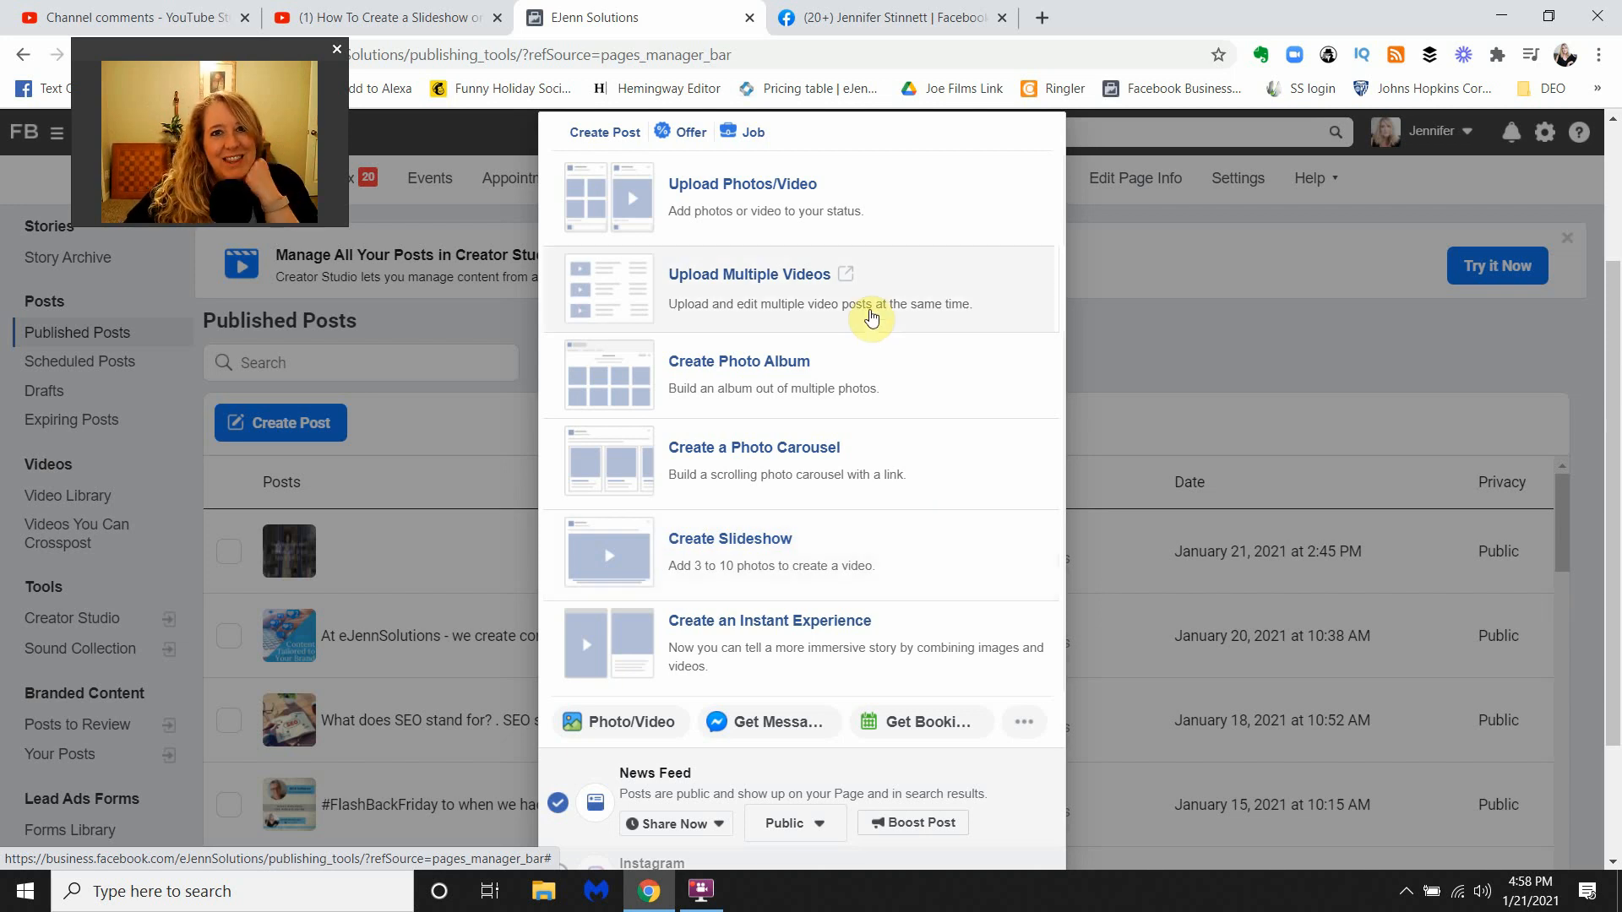